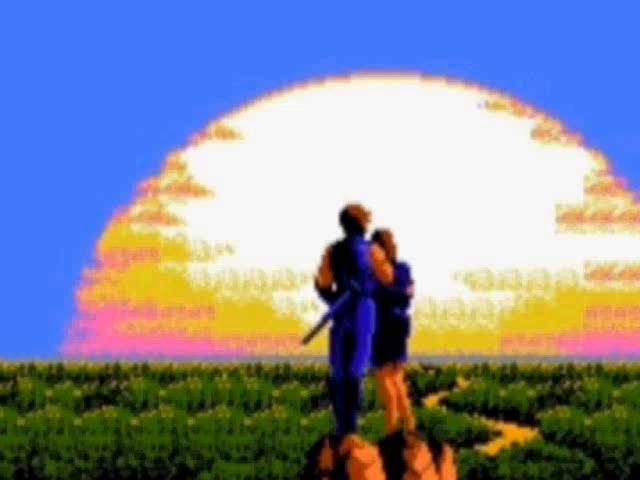
{"action": "mouse_move", "coordinate": [500, 244]}
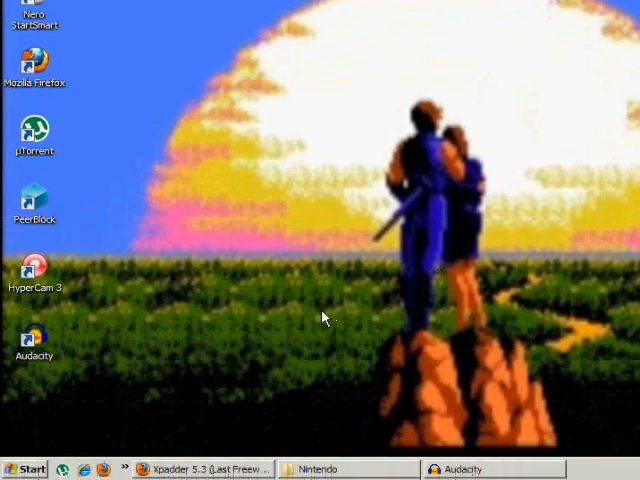
{"action": "mouse_move", "coordinate": [44, 404]}
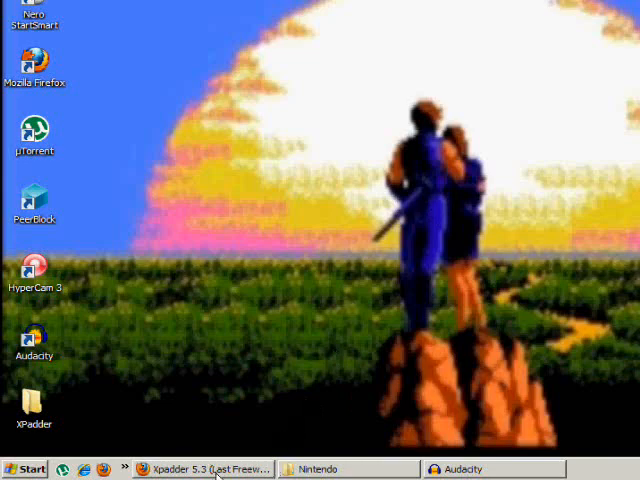
Reach the Xpadder 5.3 download mirrors page on FreewareFiles via Download Now.
{"action": "left_click", "coordinate": [196, 468]}
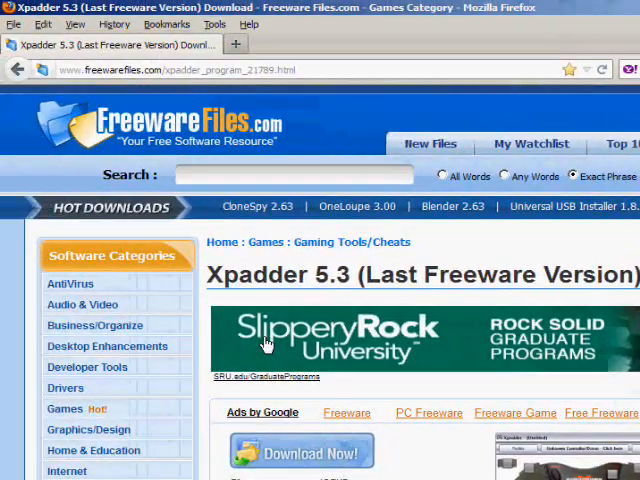
{"action": "mouse_move", "coordinate": [210, 168]}
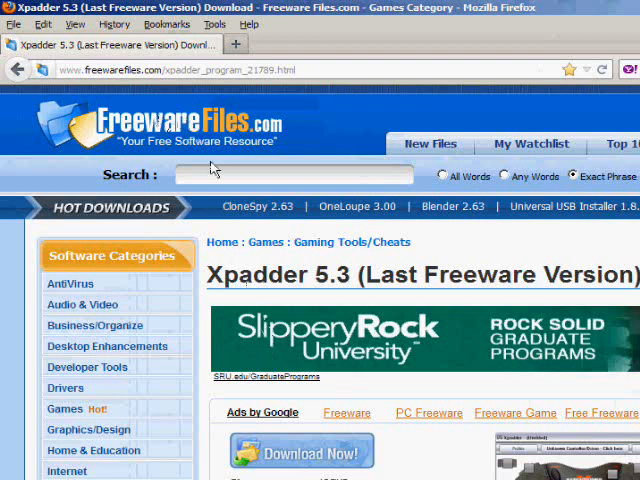
{"action": "scroll", "scroll_direction": "down", "scroll_amount": 3}
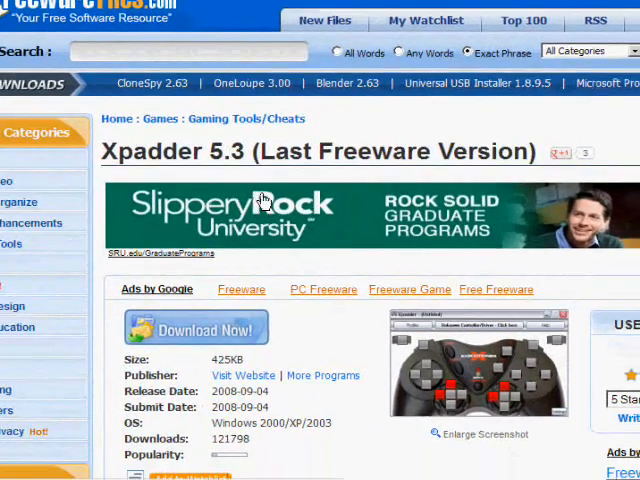
{"action": "scroll", "scroll_direction": "down", "scroll_amount": 3}
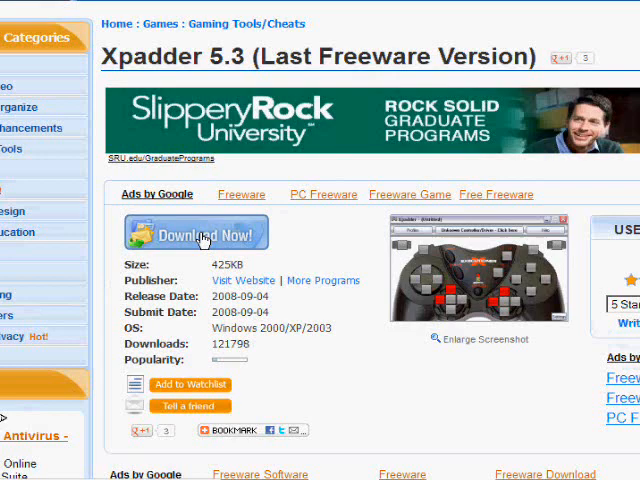
{"action": "left_click", "coordinate": [196, 232]}
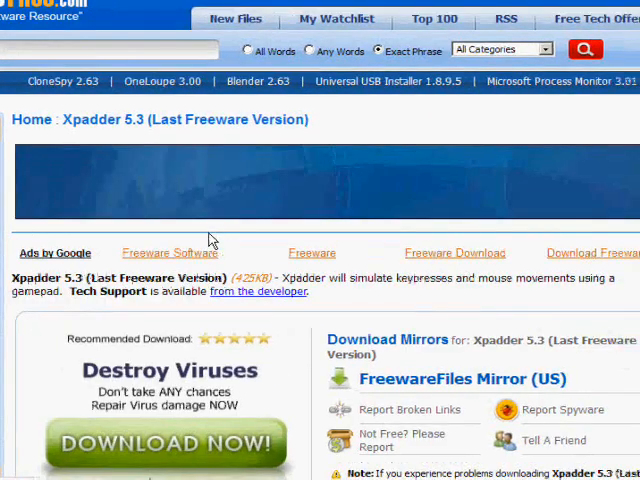
{"action": "scroll", "scroll_direction": "down", "scroll_amount": 3}
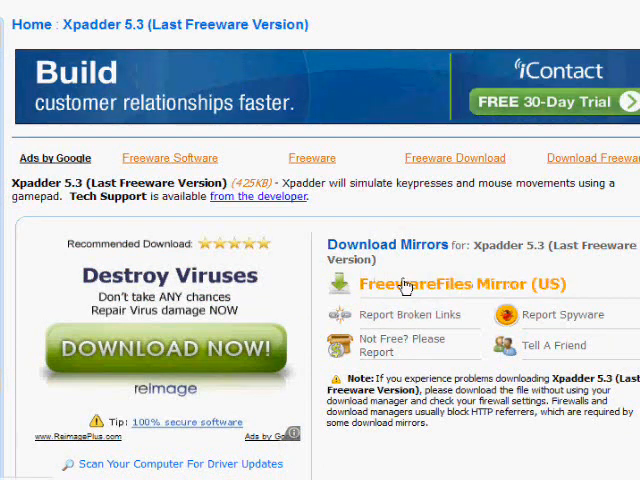
Download Xpadder5-3.zip from the FreewareFiles US mirror and open it with ALZip.
{"action": "left_click", "coordinate": [452, 284]}
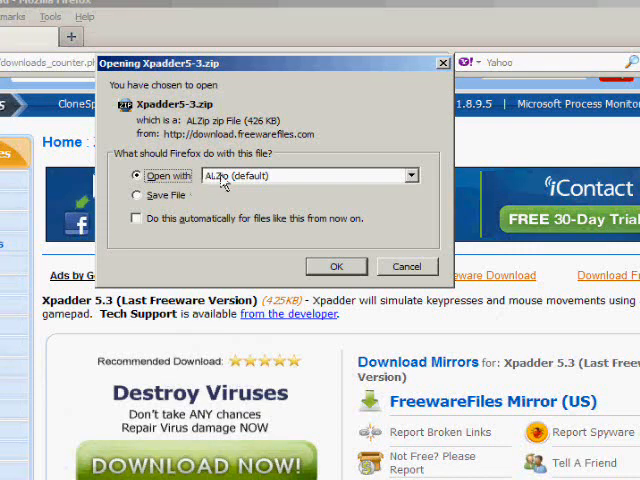
{"action": "mouse_move", "coordinate": [336, 316]}
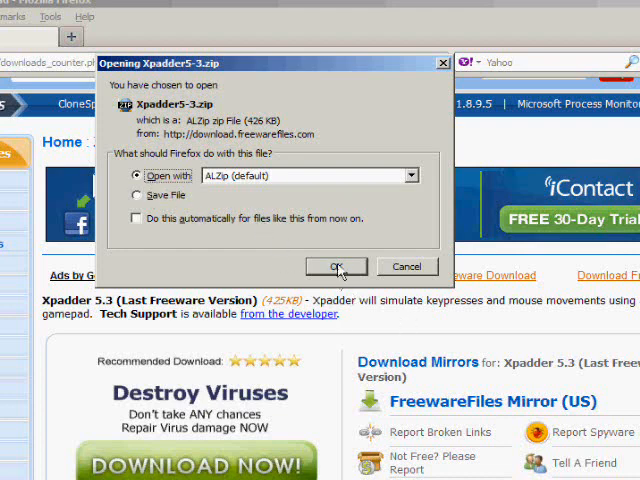
{"action": "left_click", "coordinate": [336, 266]}
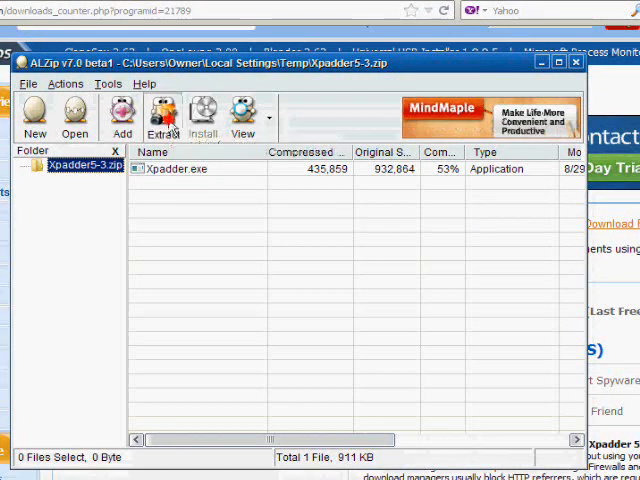
Extract Xpadder.exe into the Desktop\XPadder folder and close Firefox's Downloads window.
{"action": "left_click", "coordinate": [162, 116]}
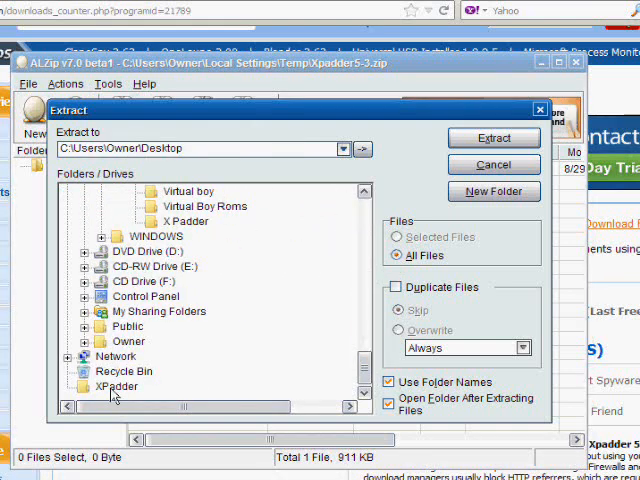
{"action": "left_click", "coordinate": [116, 386]}
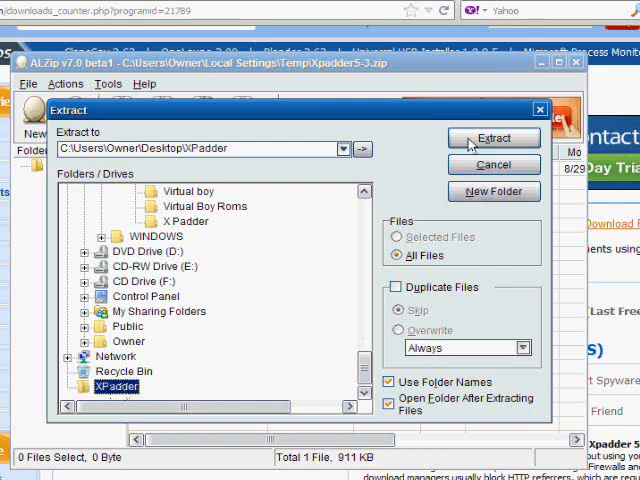
{"action": "left_click", "coordinate": [494, 138]}
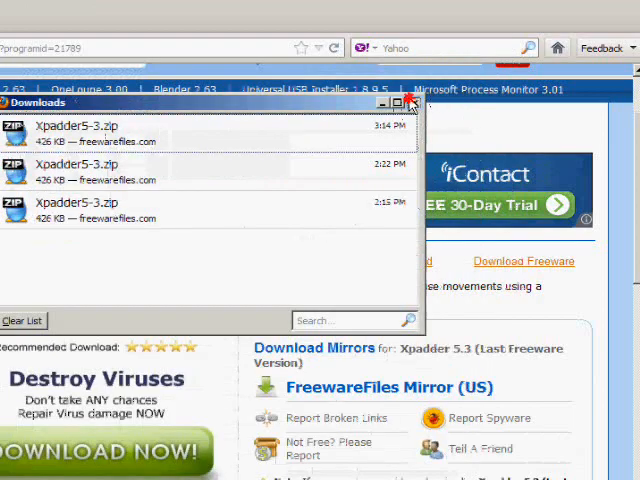
{"action": "left_click", "coordinate": [408, 100]}
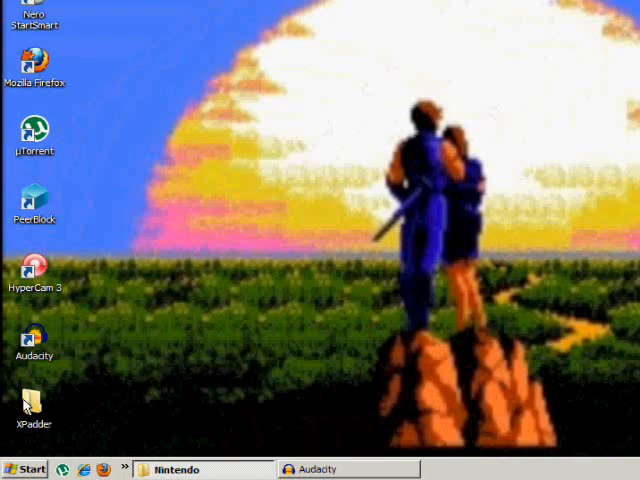
Run Xpadder.exe from the XPadder folder, choosing Start, Program Location and Associate at first-run prompts.
{"action": "double_click", "coordinate": [36, 404]}
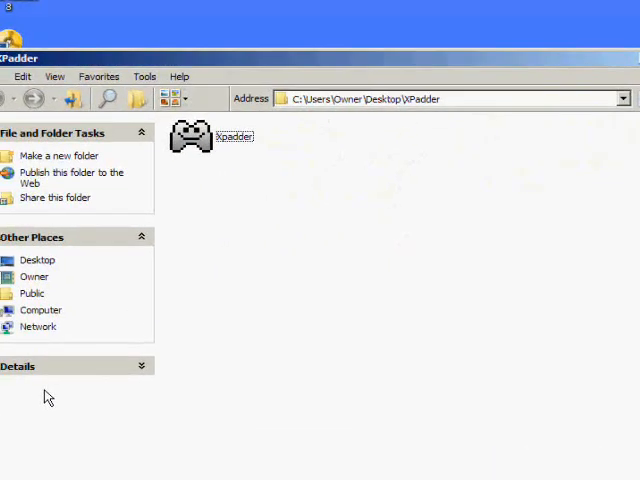
{"action": "double_click", "coordinate": [192, 136]}
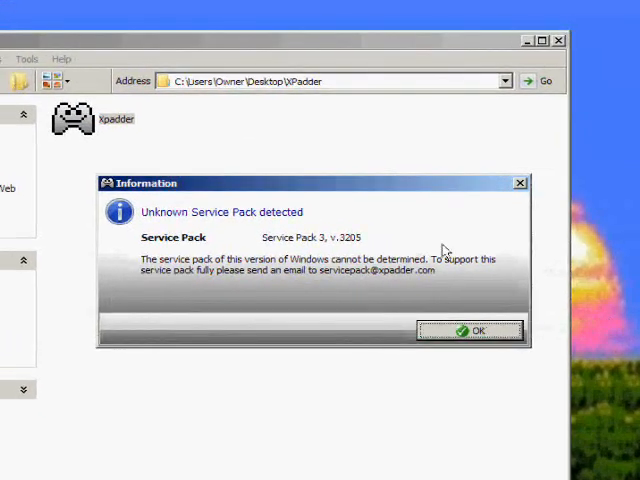
{"action": "left_click", "coordinate": [476, 330]}
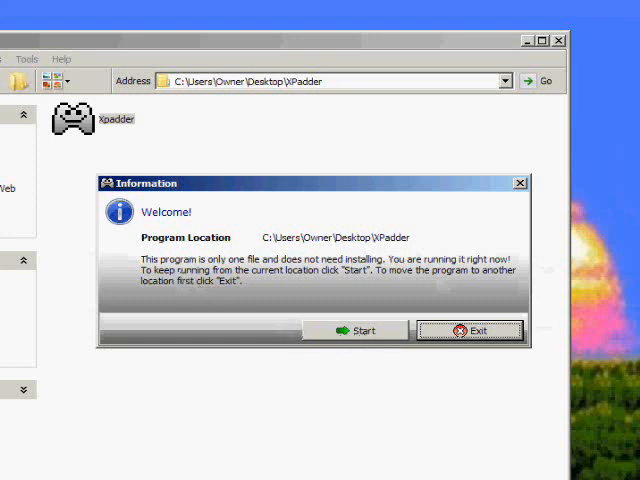
{"action": "left_click", "coordinate": [350, 330]}
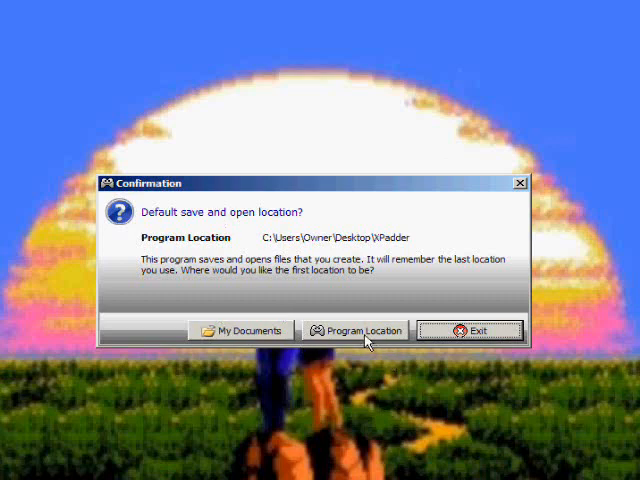
{"action": "left_click", "coordinate": [356, 330]}
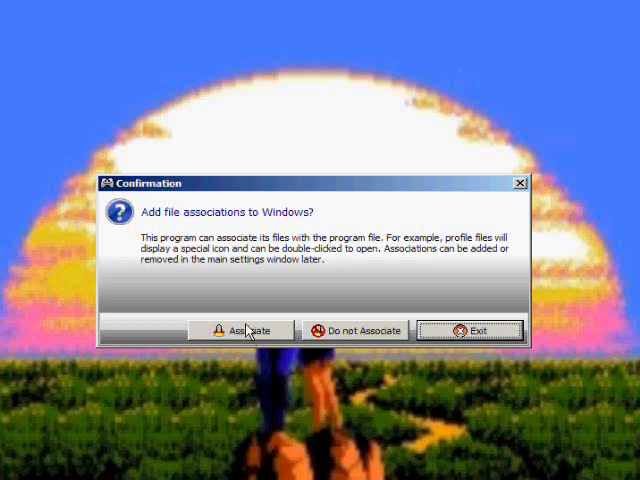
{"action": "left_click", "coordinate": [248, 330]}
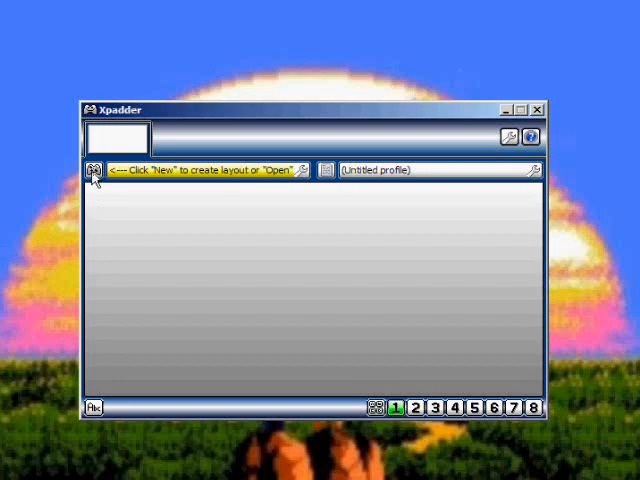
Enable Stick 1 and Stick 2 in Controller Settings for the Logitech Dual Action USB.
{"action": "left_click", "coordinate": [94, 170]}
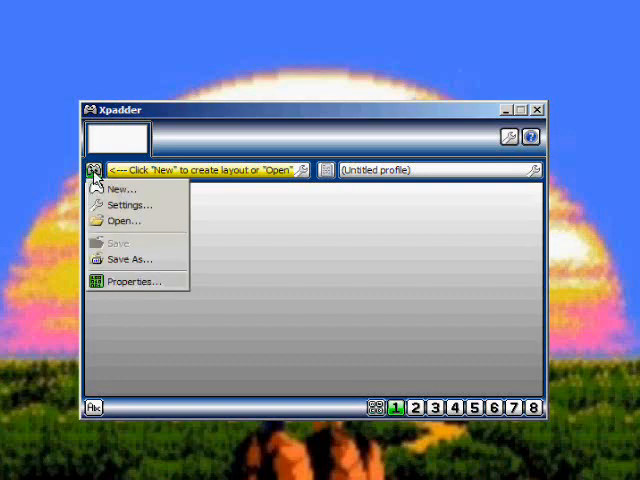
{"action": "mouse_move", "coordinate": [120, 188]}
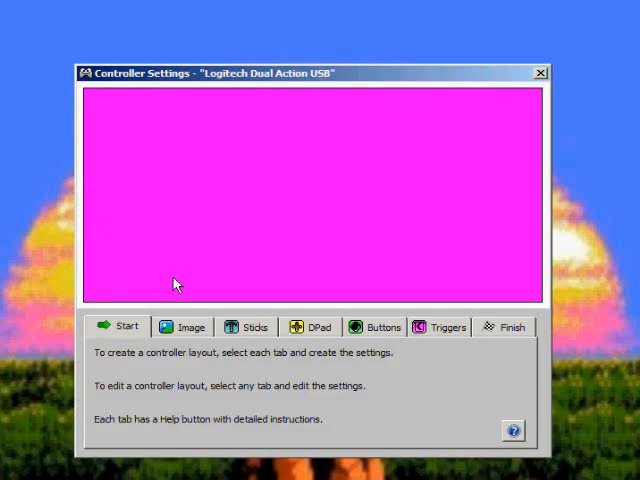
{"action": "mouse_move", "coordinate": [228, 340]}
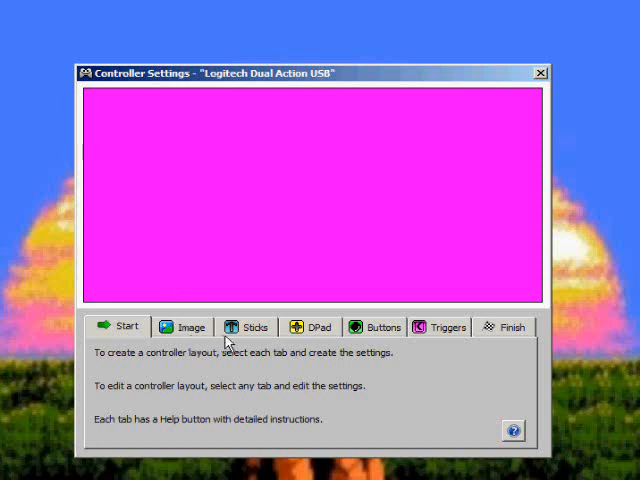
{"action": "left_click", "coordinate": [252, 326]}
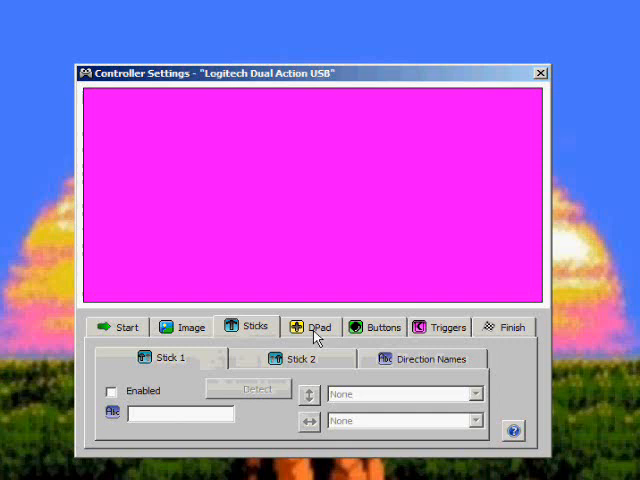
{"action": "mouse_move", "coordinate": [124, 400]}
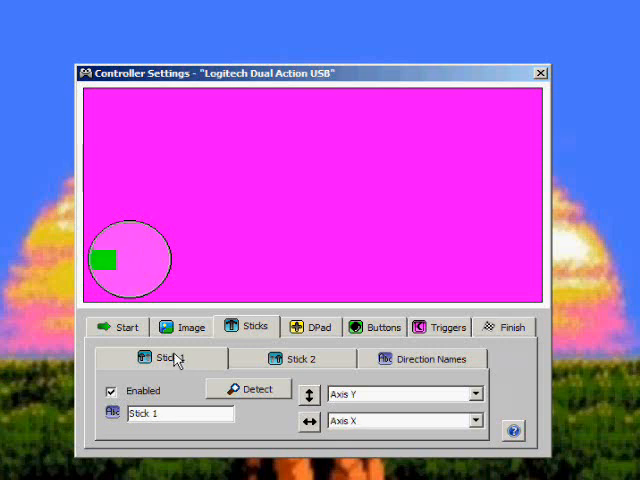
{"action": "left_click", "coordinate": [296, 358]}
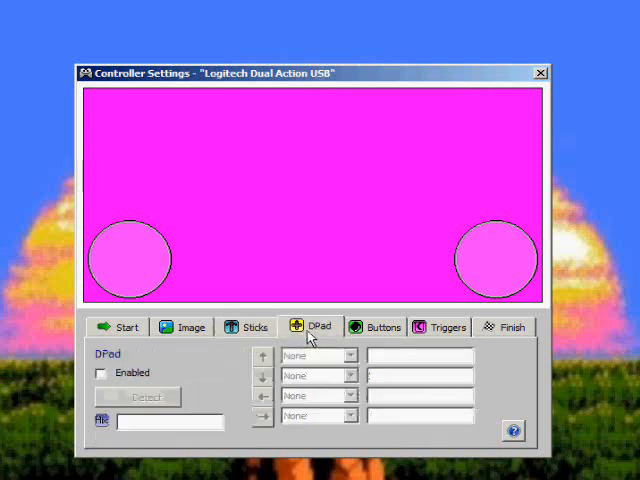
Enable the DPad and register the ten gamepad buttons in the controller layout.
{"action": "left_click", "coordinate": [100, 372]}
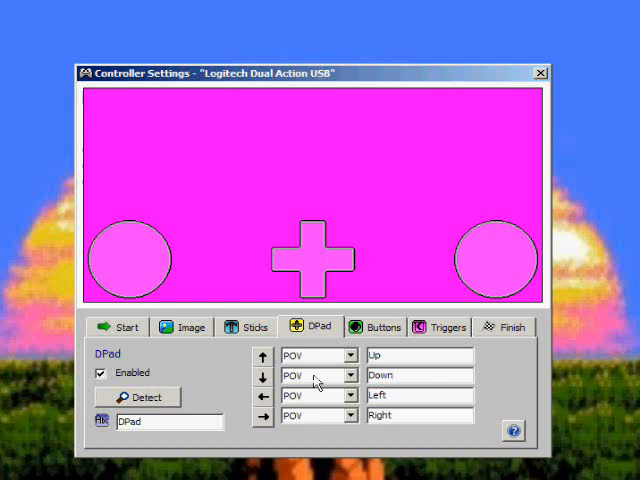
{"action": "left_click", "coordinate": [378, 326]}
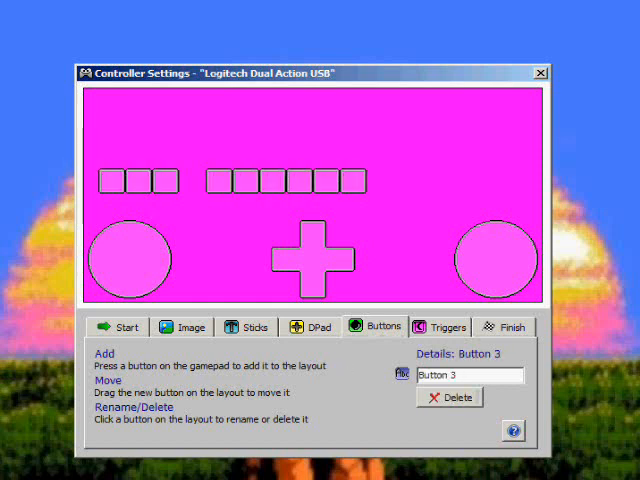
{"action": "left_click", "coordinate": [444, 328]}
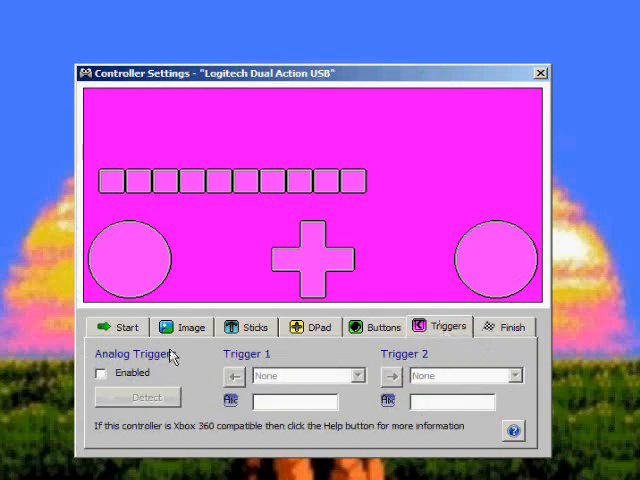
Reach the Finish step and close the Controller Settings window.
{"action": "left_click", "coordinate": [504, 326]}
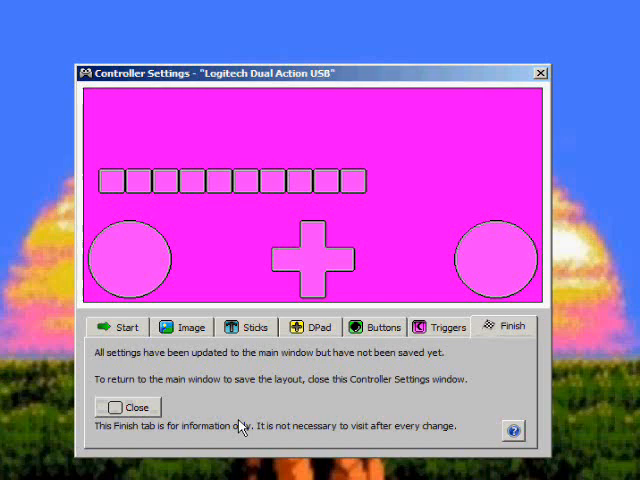
{"action": "left_click", "coordinate": [128, 408]}
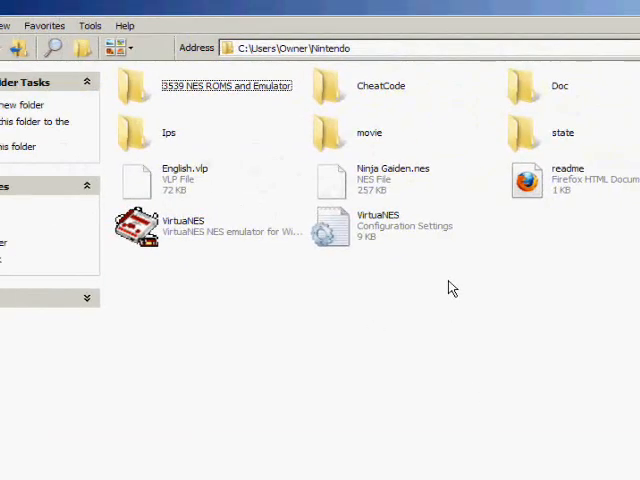
Launch VirtualNES and show Controller 1 key mappings via Option > Controller.
{"action": "double_click", "coordinate": [140, 224]}
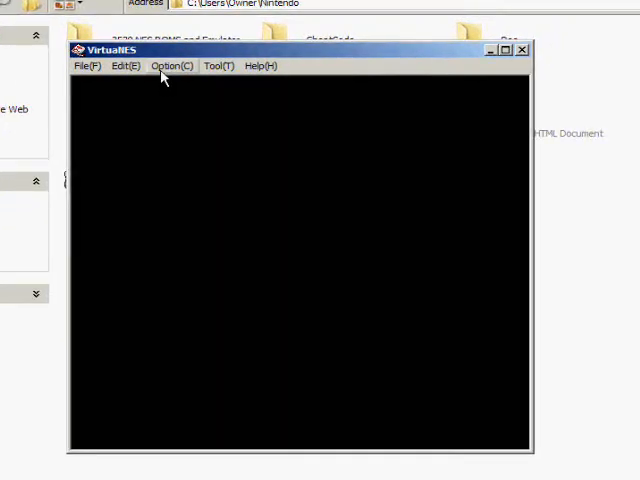
{"action": "left_click", "coordinate": [172, 64]}
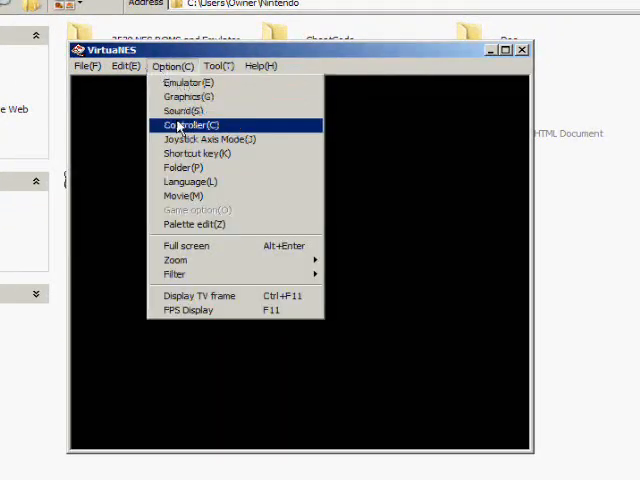
{"action": "left_click", "coordinate": [186, 124]}
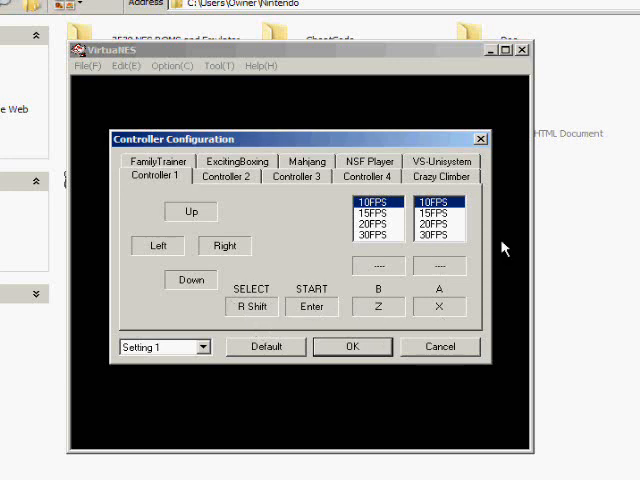
{"action": "mouse_move", "coordinate": [508, 42]}
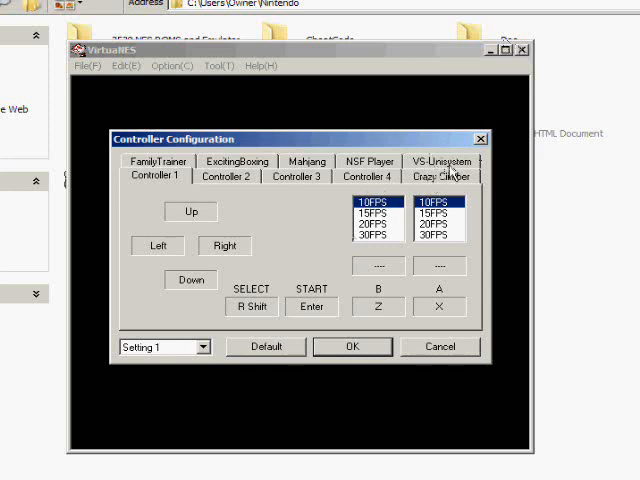
Confirm VirtualNES Controller Configuration with OK and bring Xpadder back in front.
{"action": "left_click", "coordinate": [352, 348]}
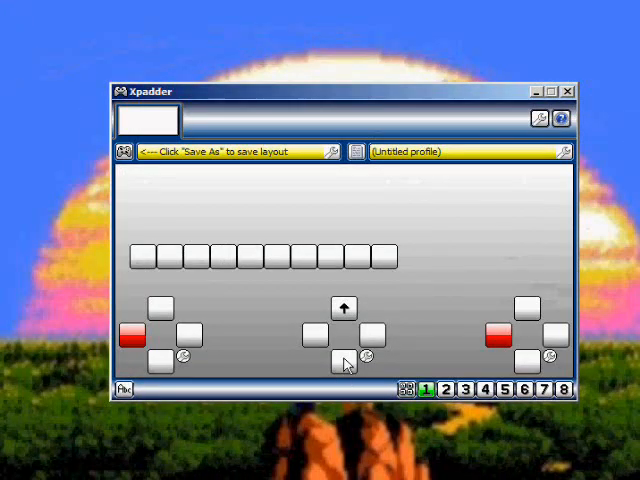
Assign arrow keys to the d-pad directions and Z, X, Right Shift, Enter to the gamepad buttons.
{"action": "left_click", "coordinate": [342, 358]}
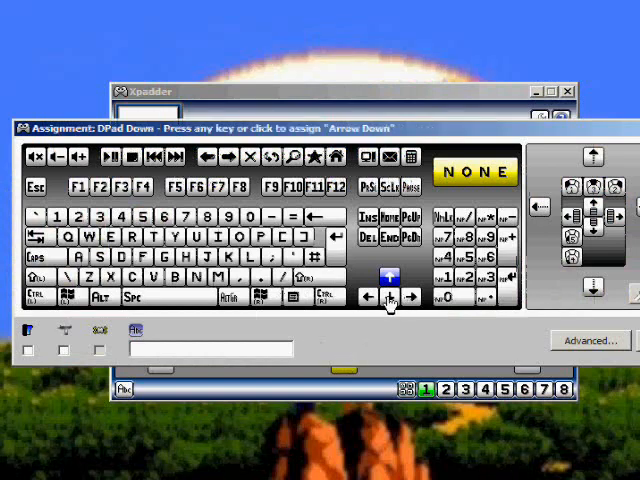
{"action": "left_click", "coordinate": [368, 298]}
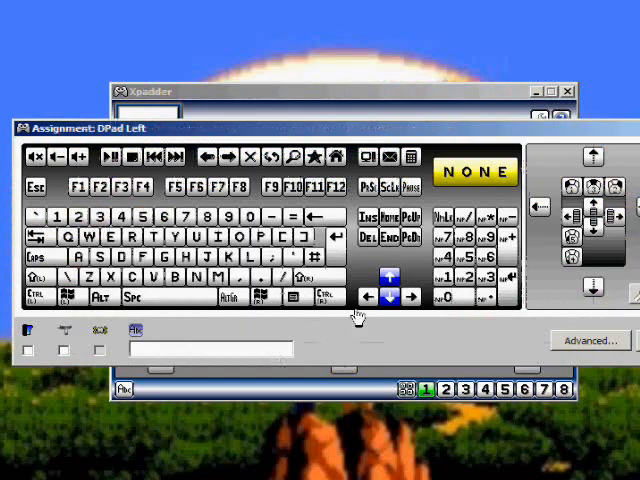
{"action": "left_click", "coordinate": [408, 296]}
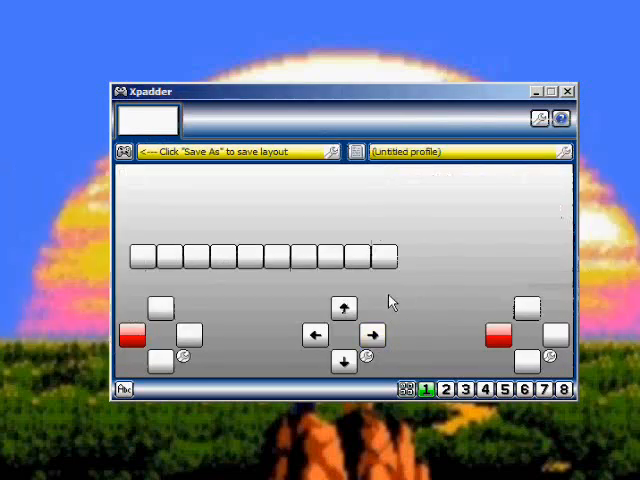
{"action": "left_click", "coordinate": [148, 256]}
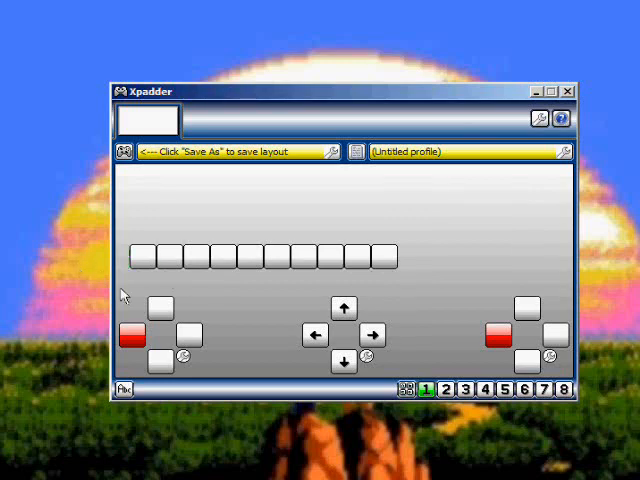
{"action": "left_click", "coordinate": [144, 258]}
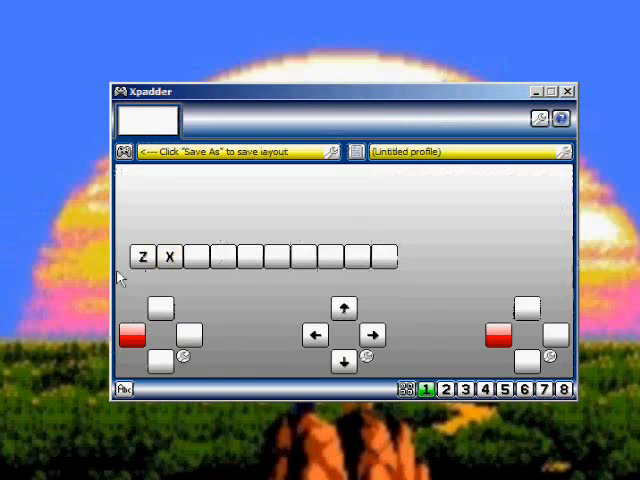
{"action": "left_click", "coordinate": [344, 364]}
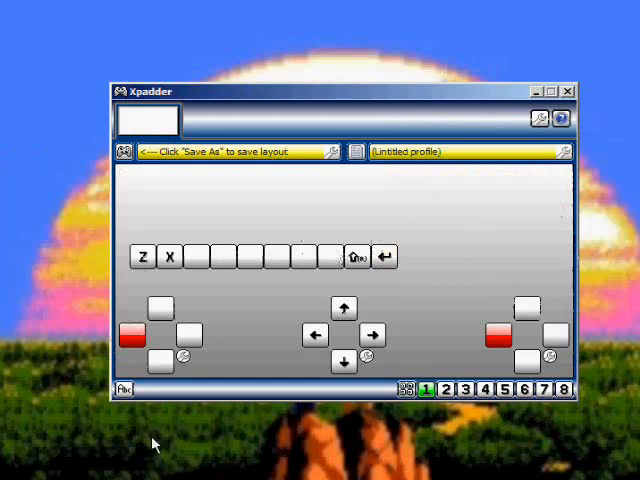
{"action": "mouse_move", "coordinate": [178, 344]}
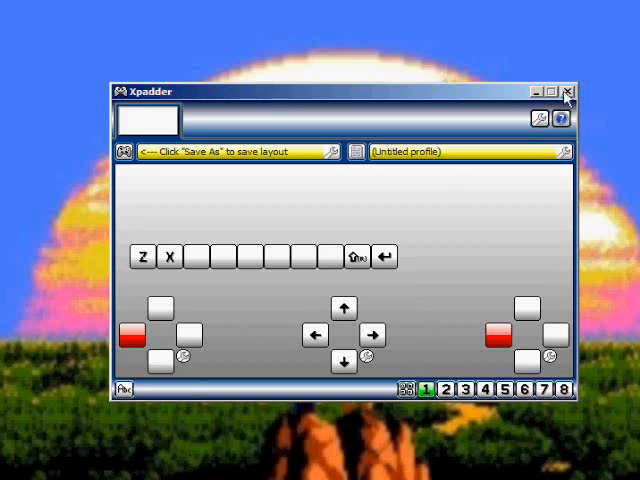
Minimize Xpadder, launch VirtualNES from the Nintendo folder and bring up its File menu.
{"action": "left_click", "coordinate": [572, 90]}
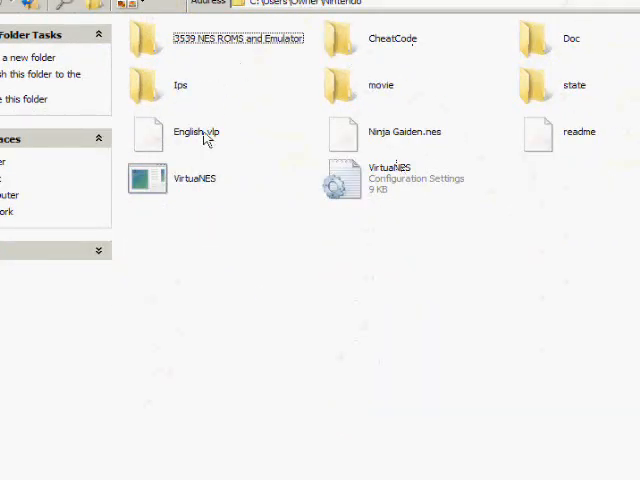
{"action": "double_click", "coordinate": [148, 178]}
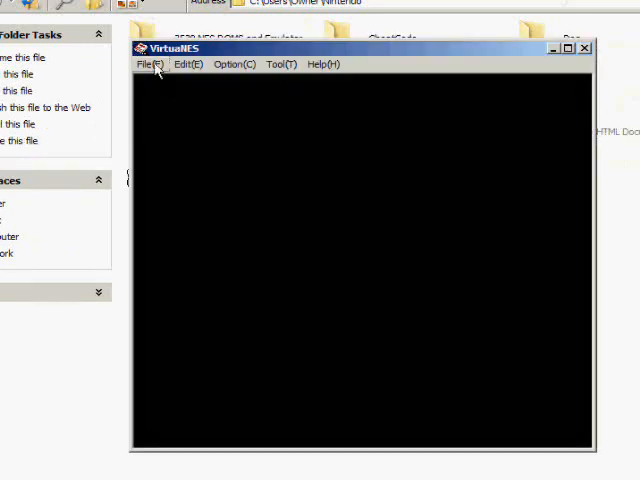
{"action": "left_click", "coordinate": [148, 64]}
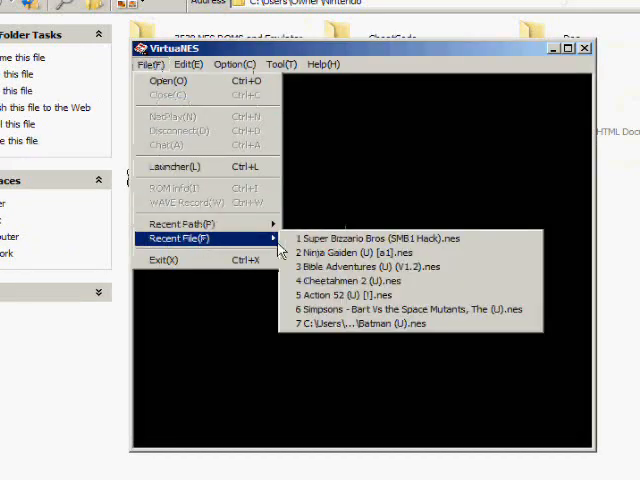
Load Ninja Gaiden from the recent files list and play stage 1-1 with the controller.
{"action": "left_click", "coordinate": [340, 252]}
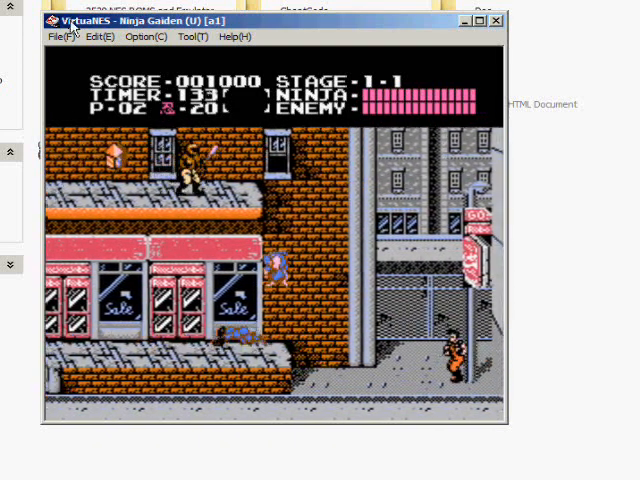
Exit VirtualNES via File > Exit, returning to the Nintendo folder.
{"action": "left_click", "coordinate": [64, 36]}
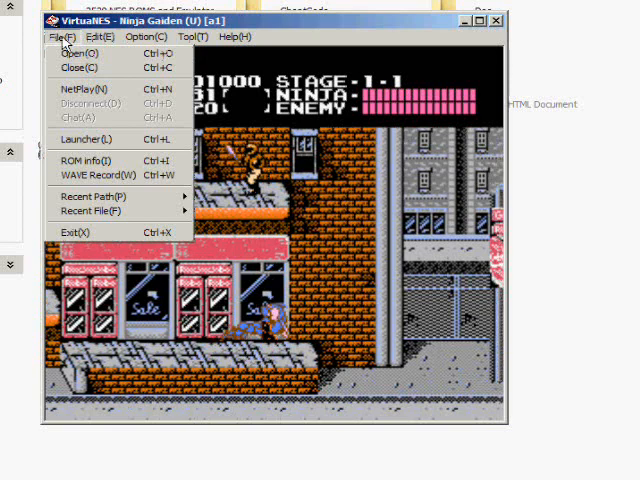
{"action": "left_click", "coordinate": [72, 232]}
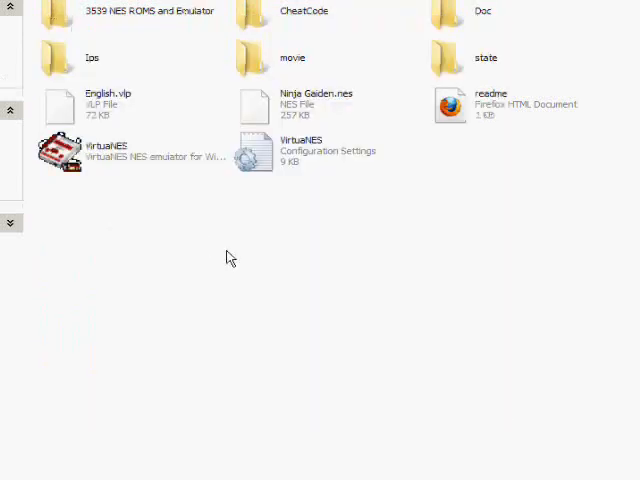